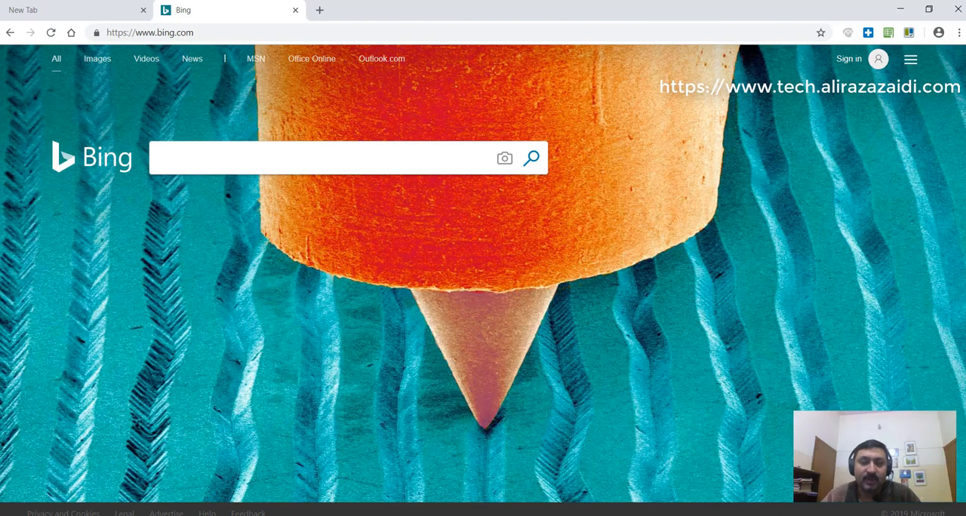
{"action": "mouse_move", "coordinate": [280, 441]}
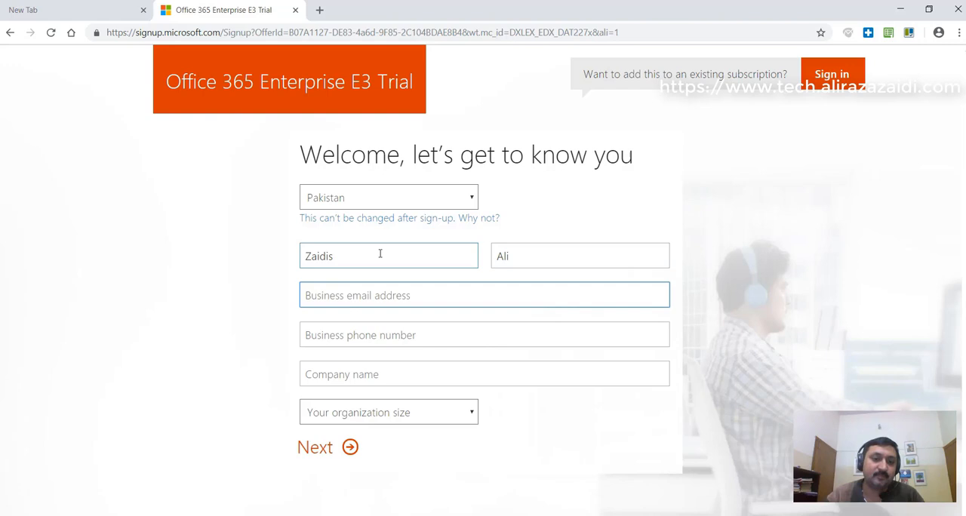
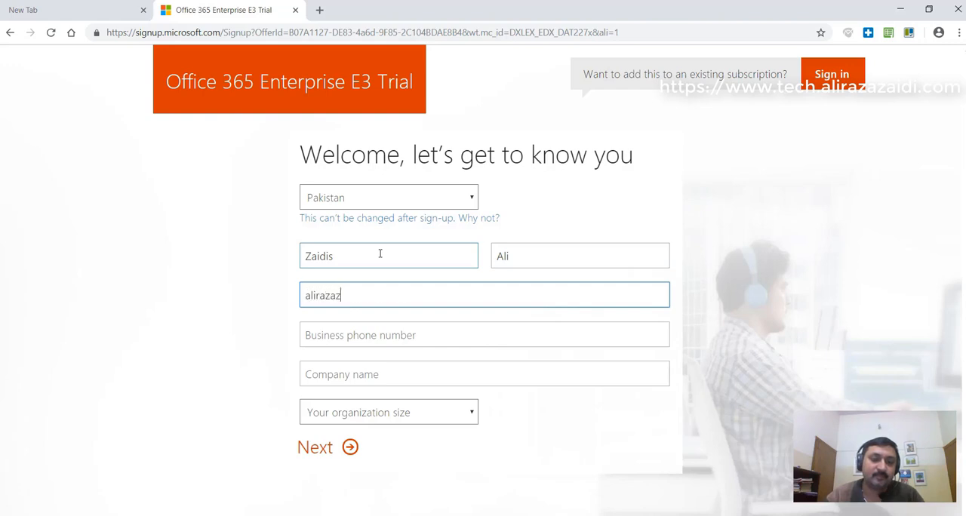
Enter the user ID 'alirazaz' and continue to the remaining signup details
{"action": "left_click", "coordinate": [315, 446]}
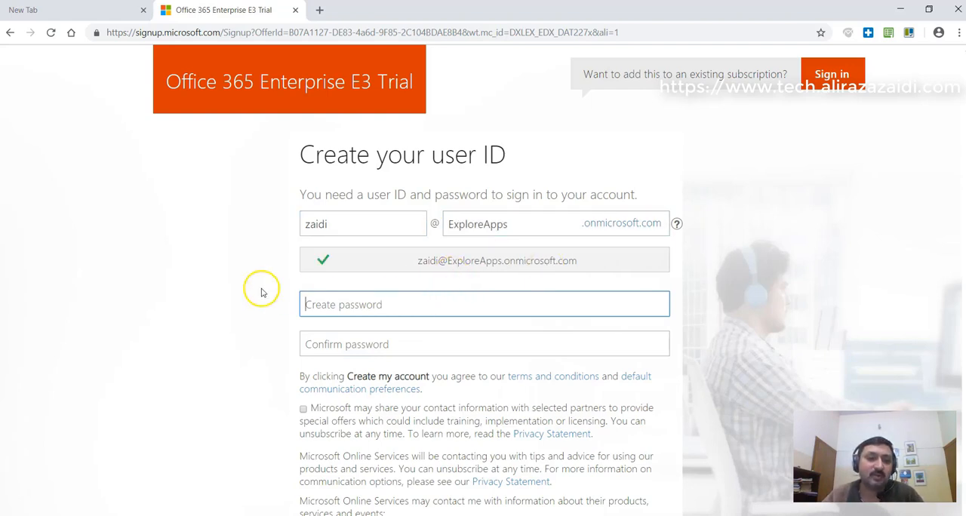
{"action": "mouse_move", "coordinate": [535, 278]}
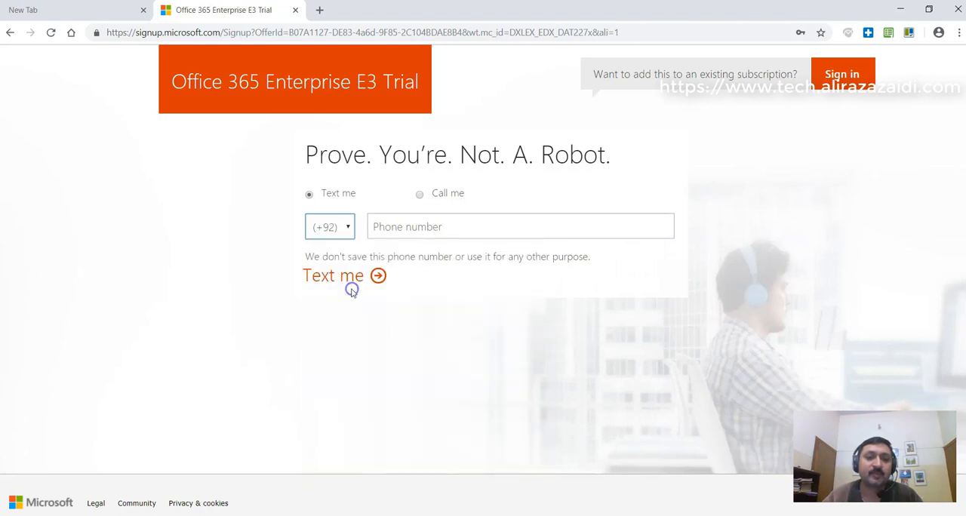
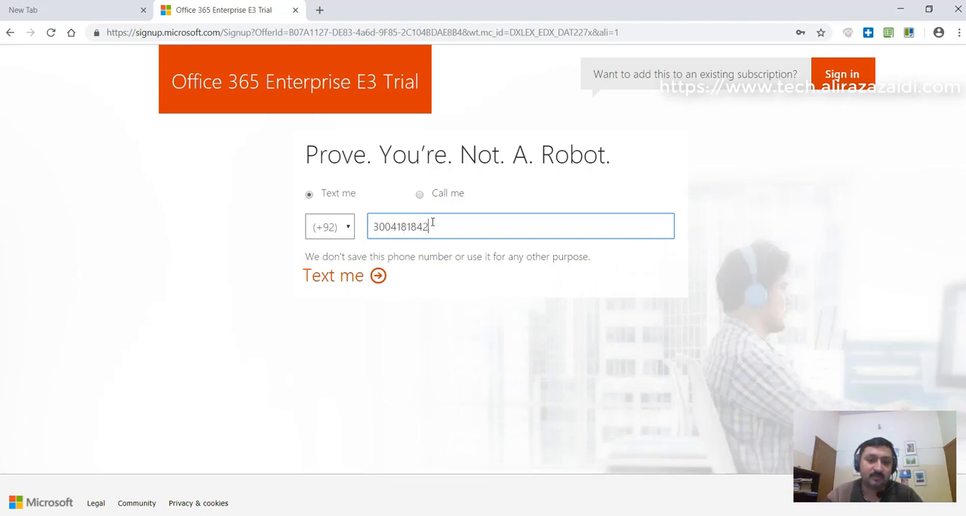
Verify the phone number with a texted code and finish signup into Office 365
{"action": "left_click", "coordinate": [336, 274]}
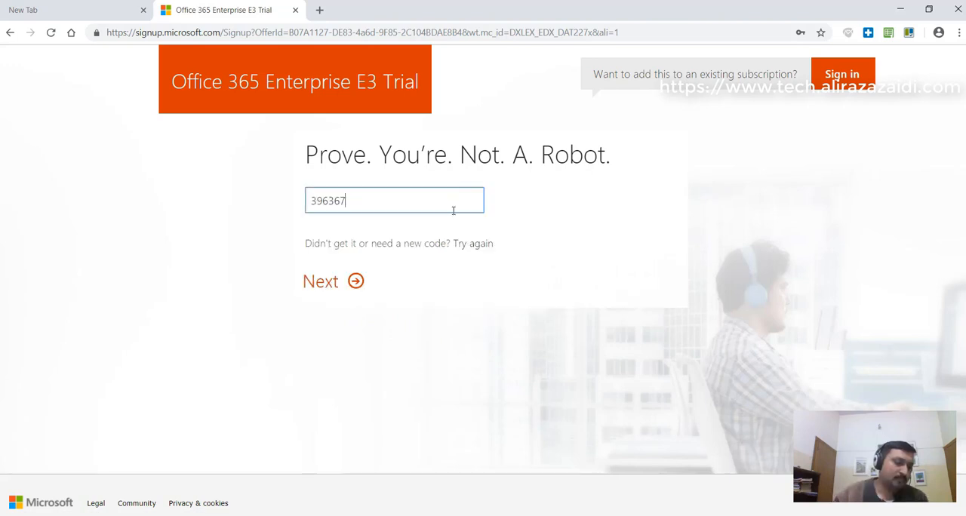
{"action": "left_click", "coordinate": [320, 281]}
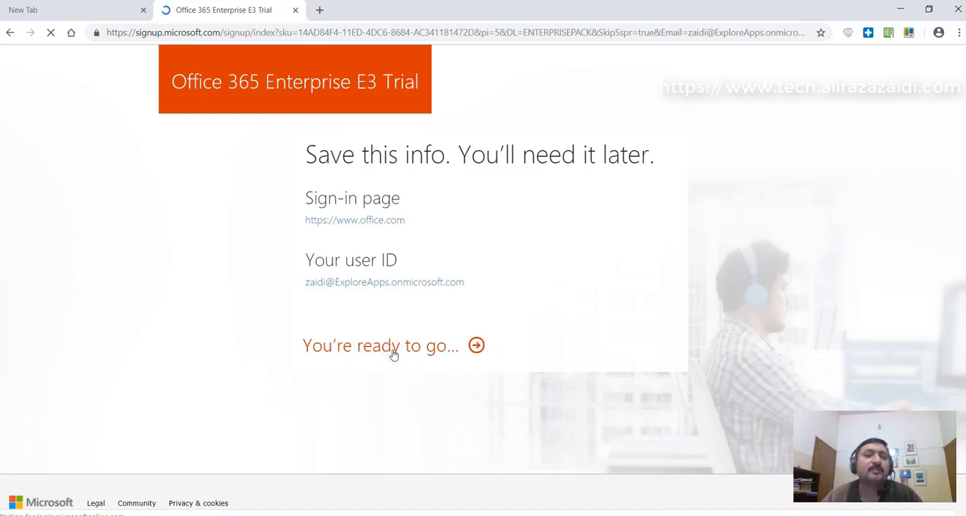
{"action": "left_click", "coordinate": [393, 346]}
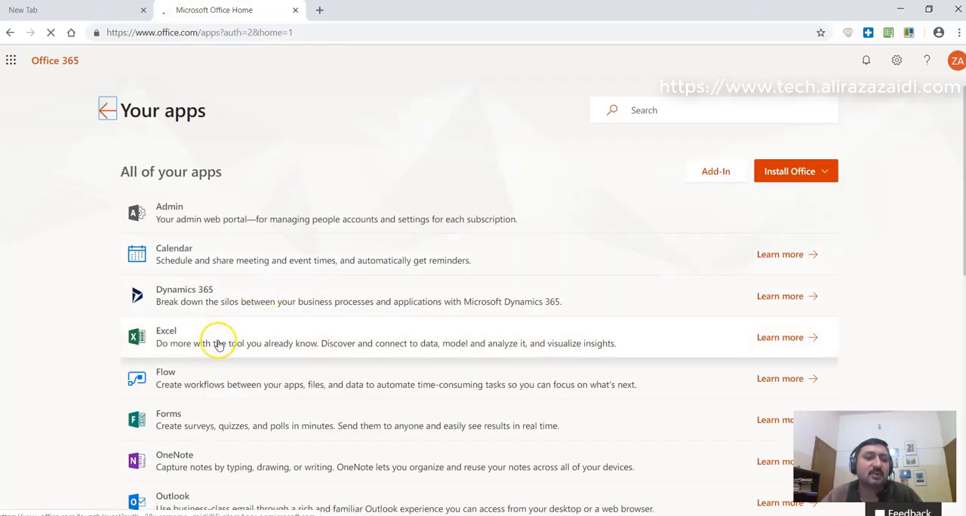
Look over the Your apps list, then sign out from the account menu
{"action": "scroll", "scroll_direction": "down", "scroll_amount": 3}
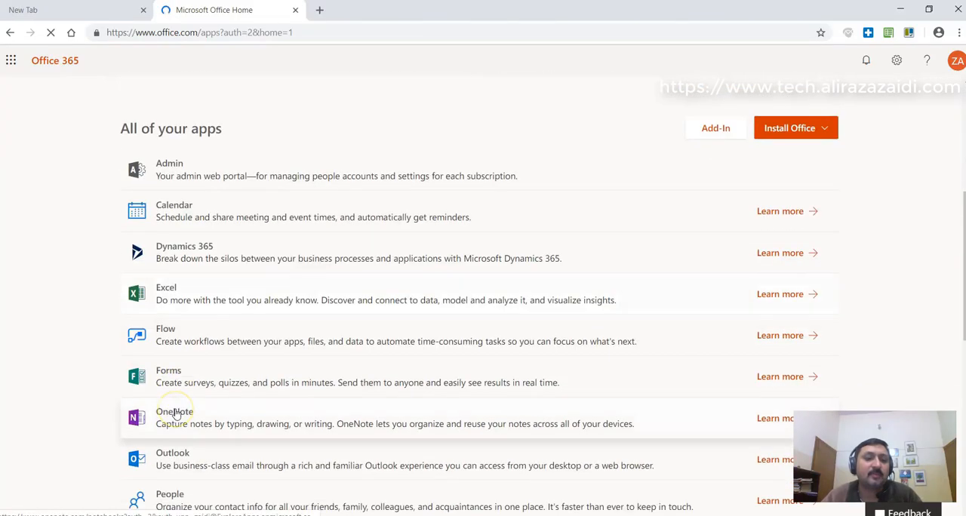
{"action": "scroll", "scroll_direction": "down", "scroll_amount": 3}
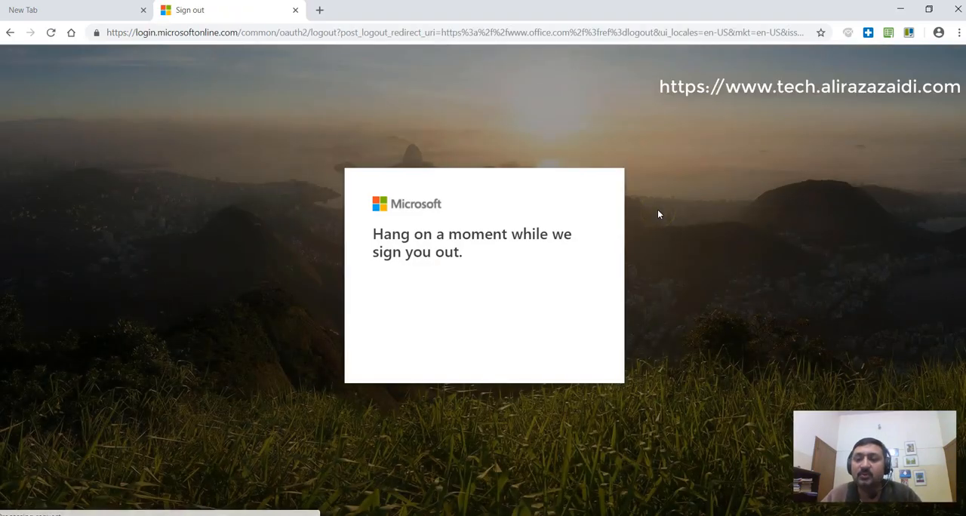
{"action": "left_click", "coordinate": [326, 9]}
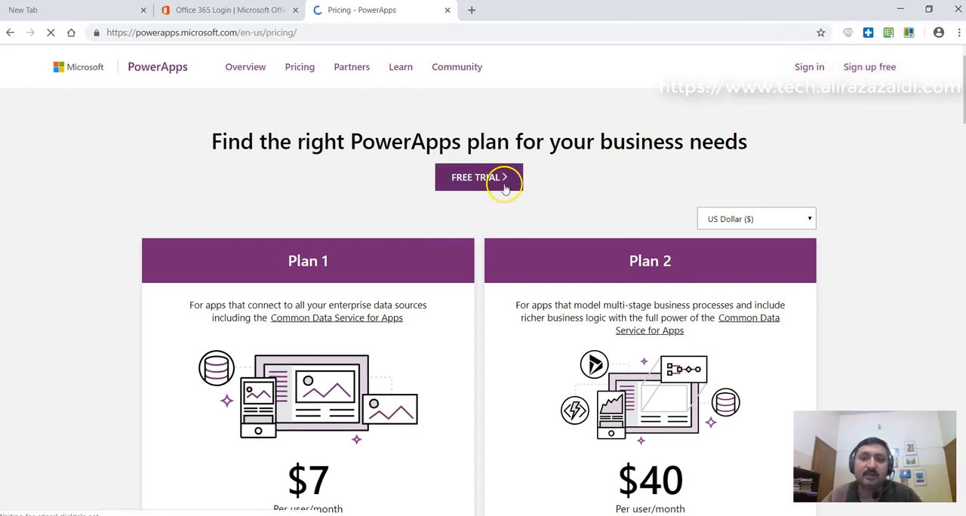
Start the PowerApps free trial with the work email, sign in with the password, and accept the terms
{"action": "left_click", "coordinate": [473, 177]}
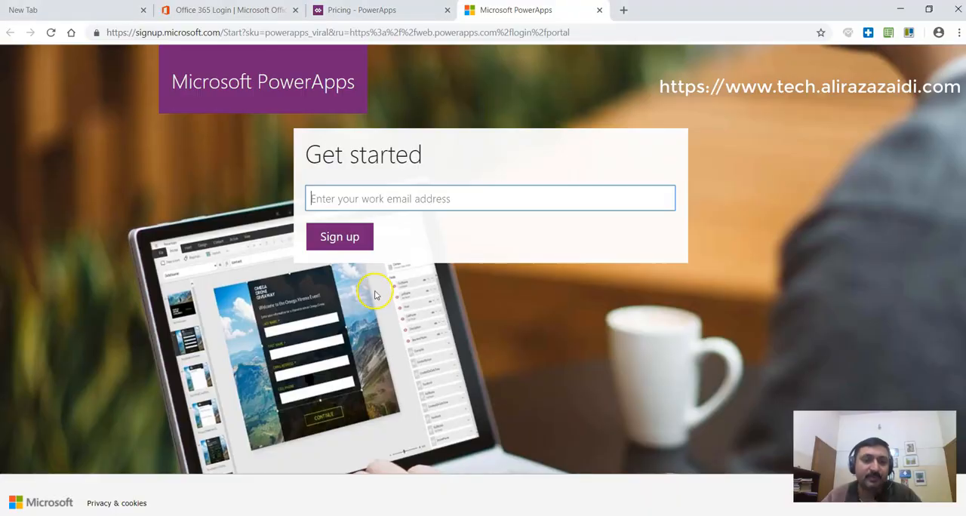
{"action": "left_click", "coordinate": [338, 236]}
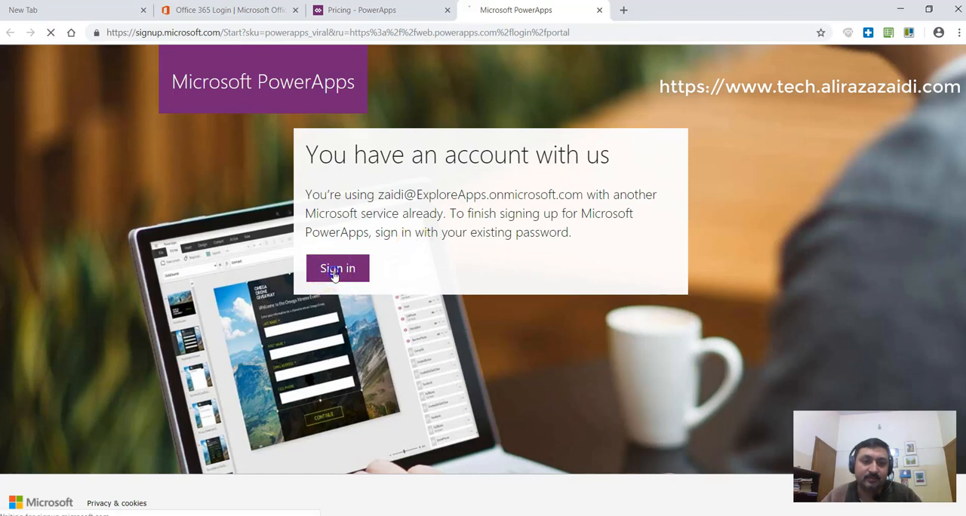
{"action": "left_click", "coordinate": [337, 268]}
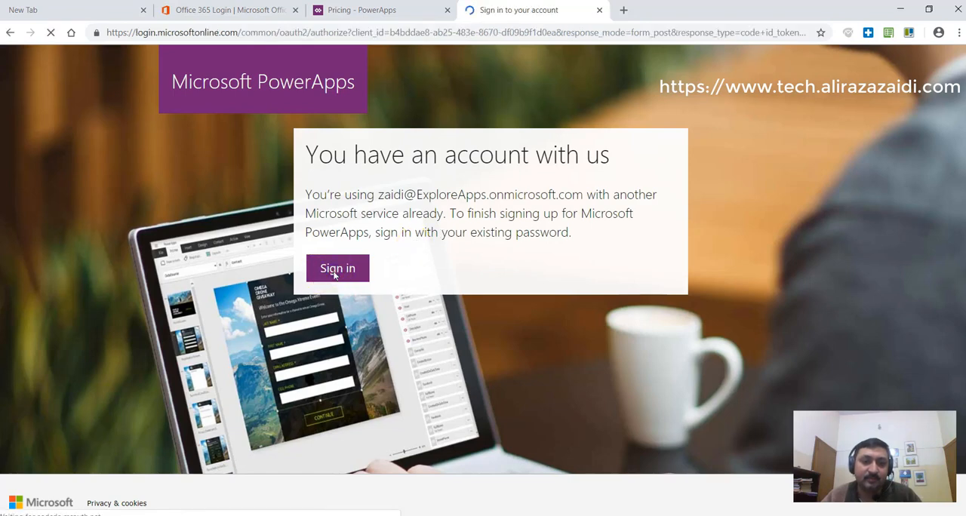
{"action": "left_click", "coordinate": [337, 269]}
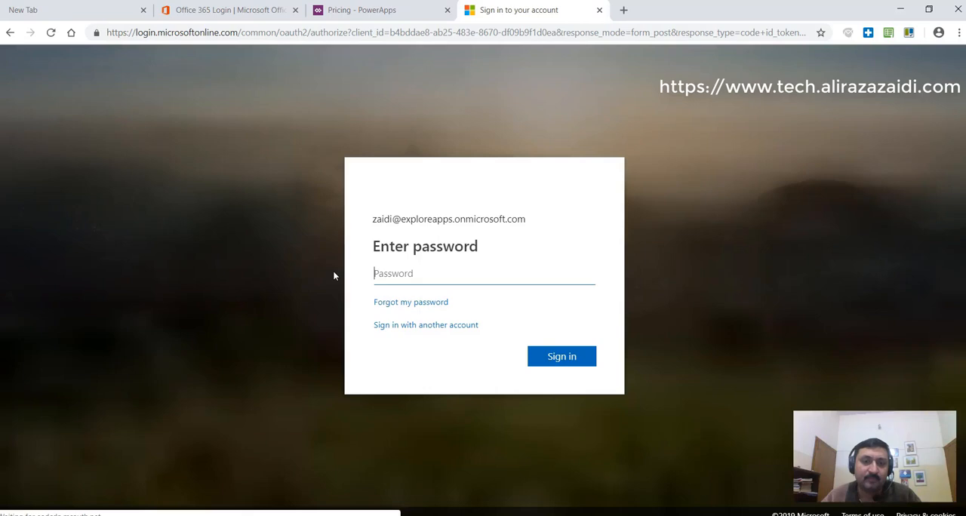
{"action": "left_click", "coordinate": [562, 356]}
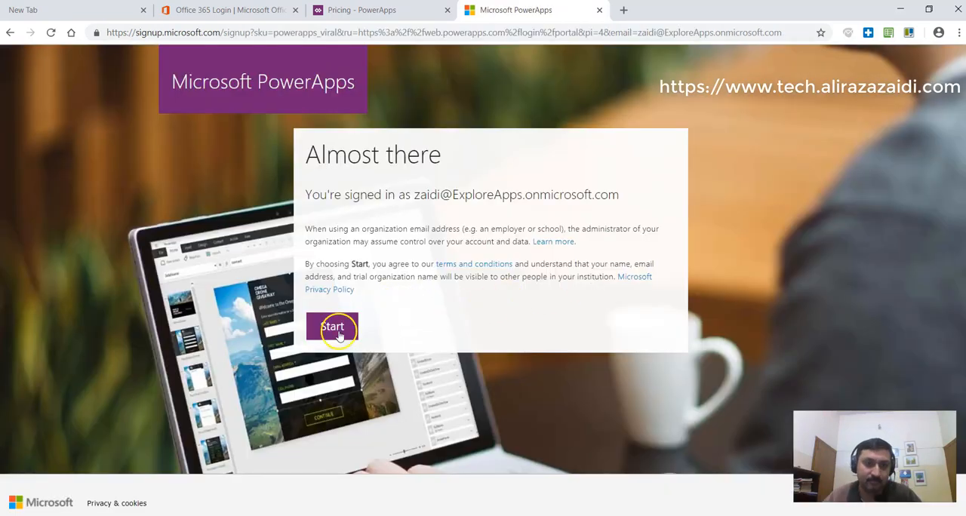
{"action": "left_click", "coordinate": [330, 327]}
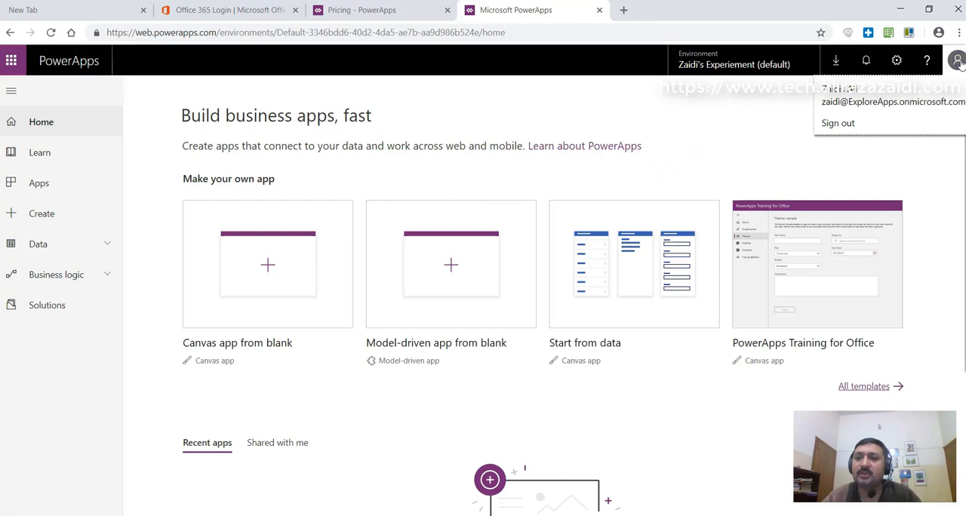
Reach the Admin center environments list from the settings gear and start a new environment
{"action": "left_click", "coordinate": [895, 60]}
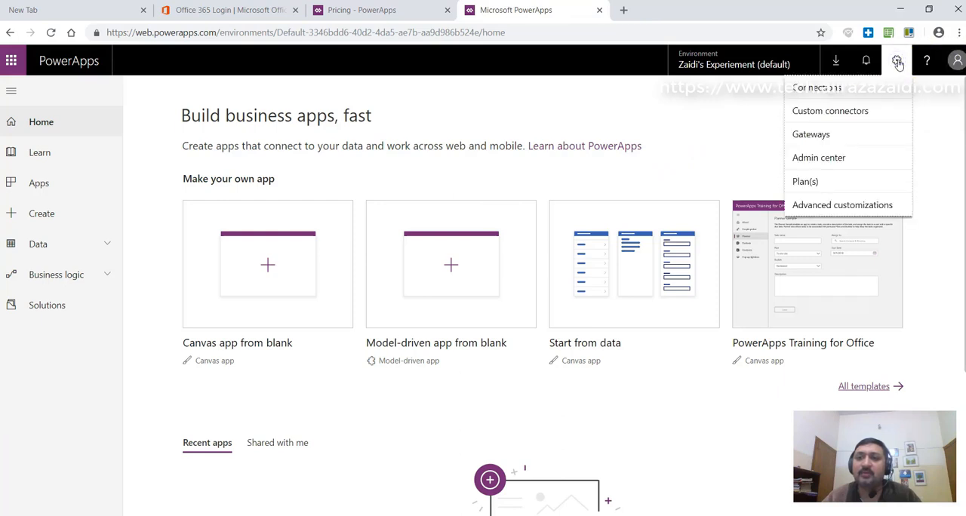
{"action": "mouse_move", "coordinate": [818, 158]}
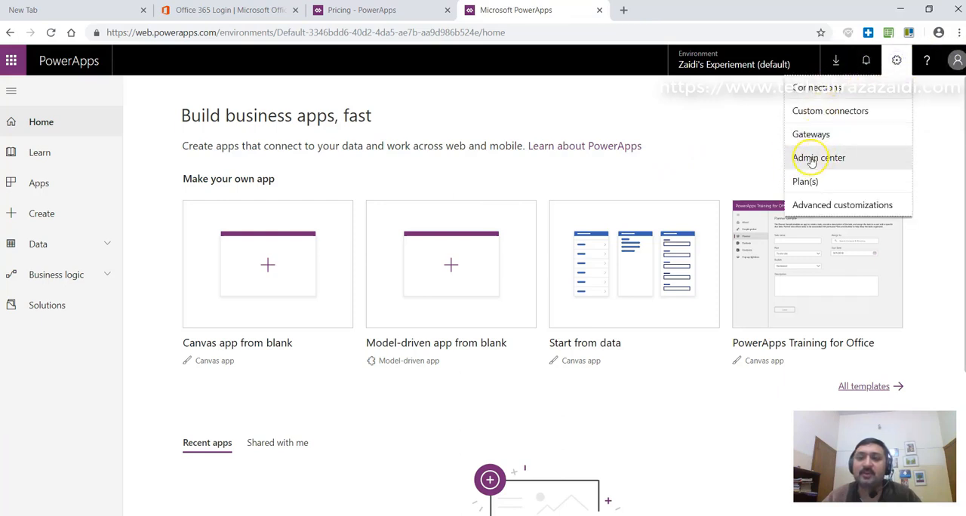
{"action": "mouse_move", "coordinate": [797, 166]}
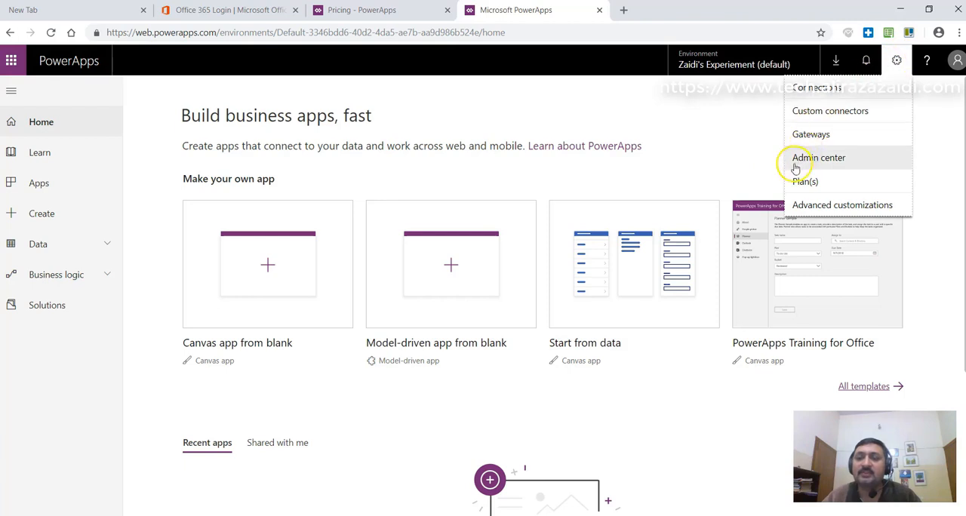
{"action": "left_click", "coordinate": [818, 158]}
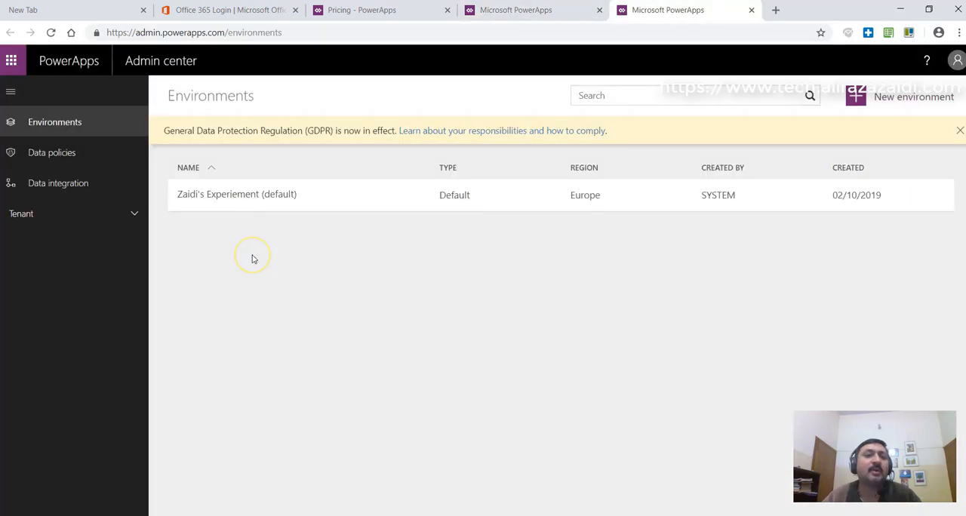
{"action": "mouse_move", "coordinate": [852, 91]}
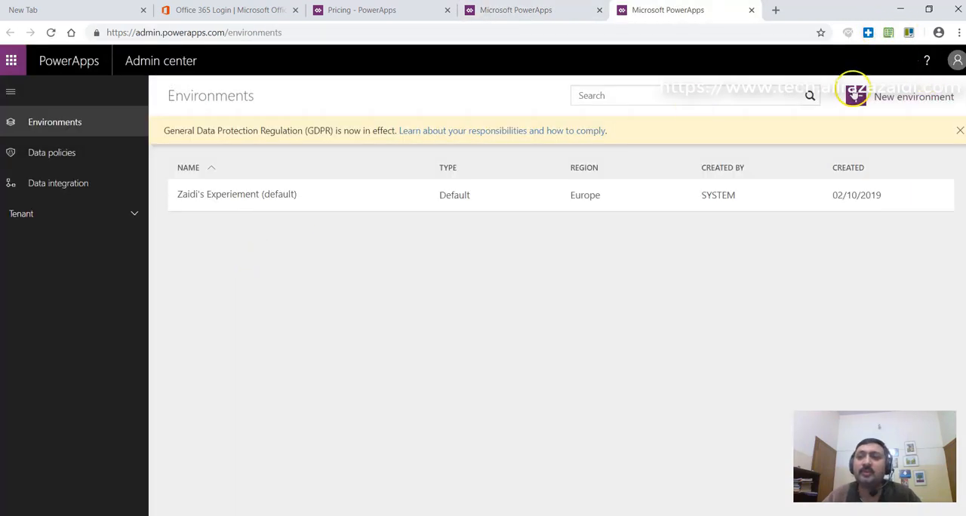
{"action": "mouse_move", "coordinate": [583, 206]}
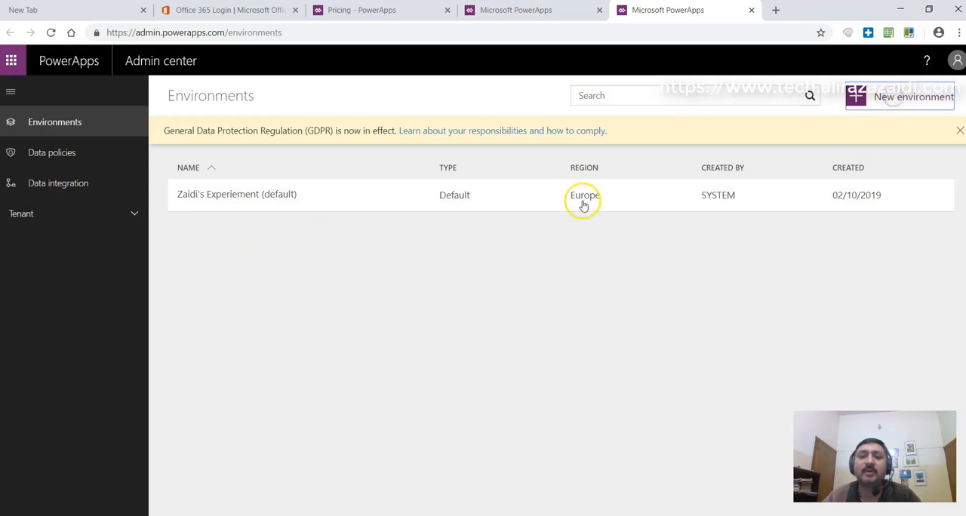
{"action": "left_click", "coordinate": [904, 98]}
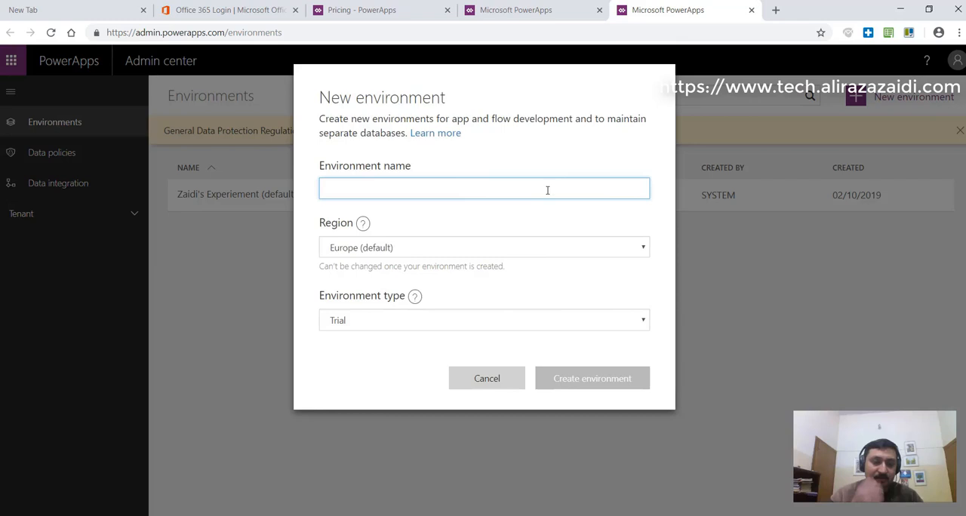
Name the environment 'Zaidi's Apps', keep region Europe and type Trial, and create it
{"action": "type", "text": "Zaidi"}
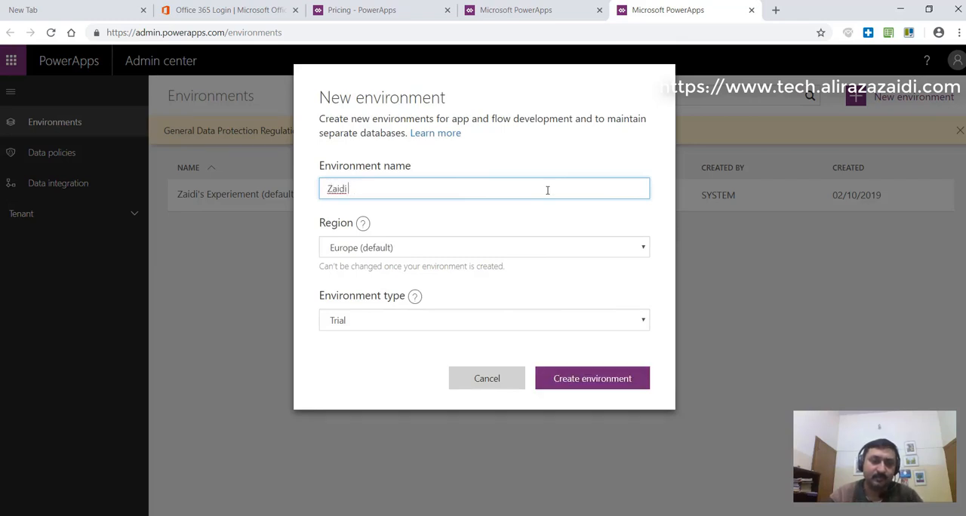
{"action": "type", "text": "'s"}
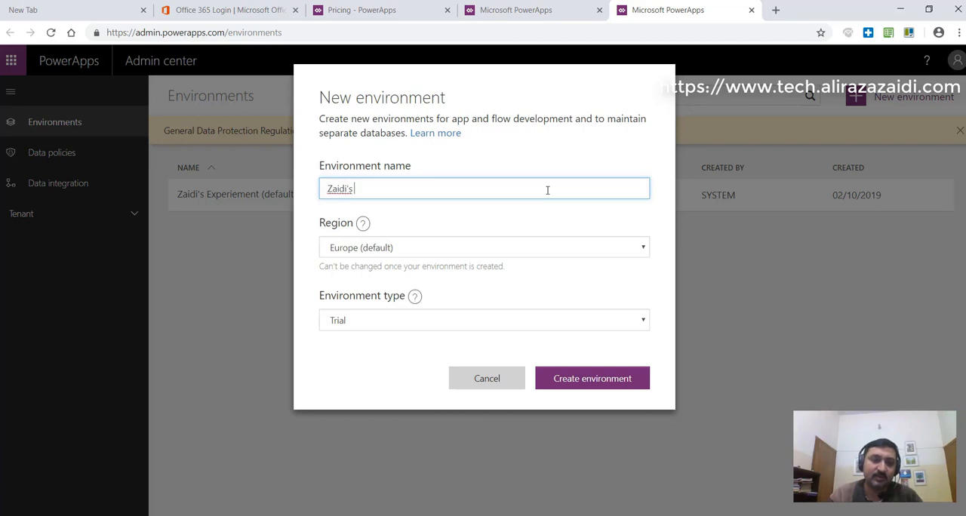
{"action": "type", "text": "Apps"}
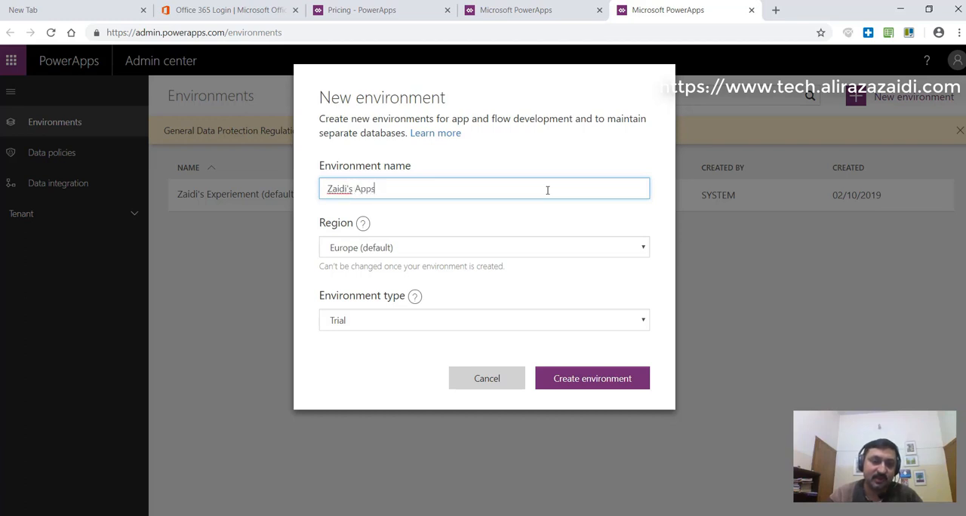
{"action": "left_click", "coordinate": [483, 248]}
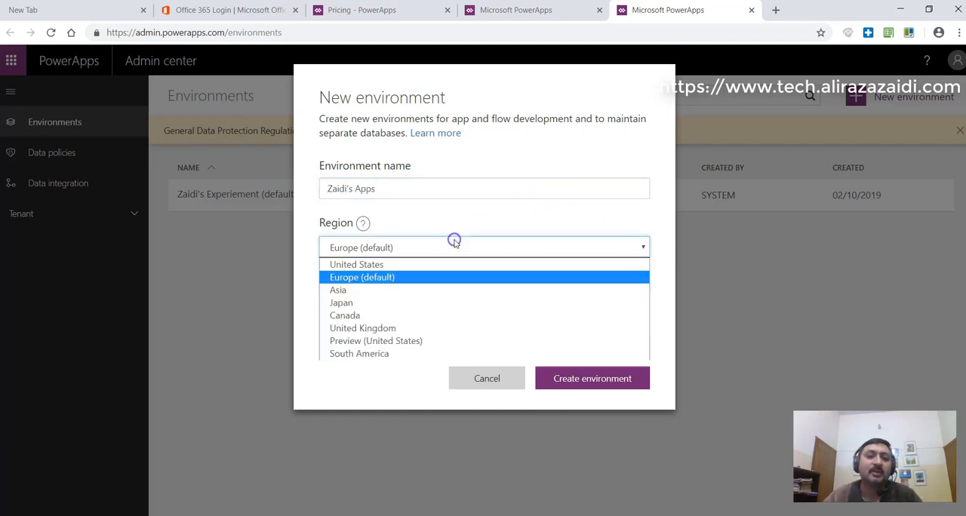
{"action": "mouse_move", "coordinate": [359, 290]}
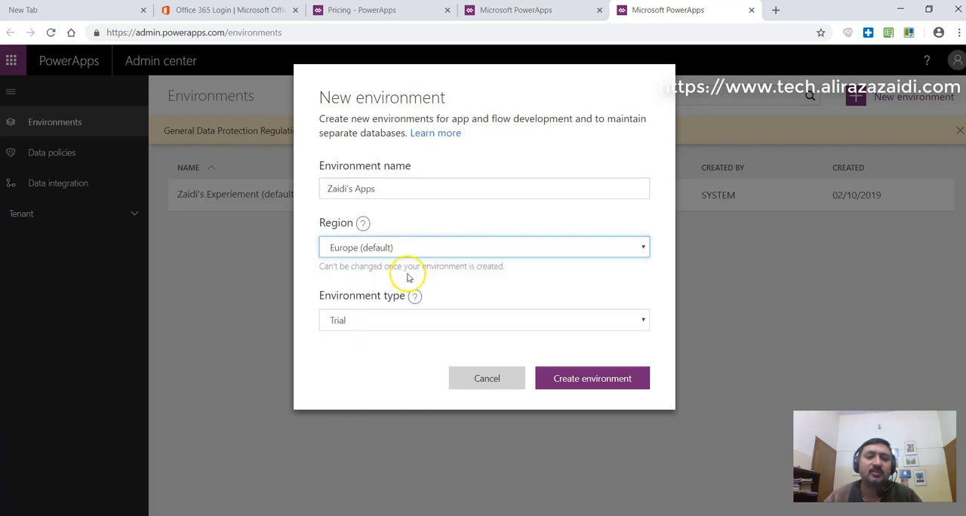
{"action": "mouse_move", "coordinate": [594, 377]}
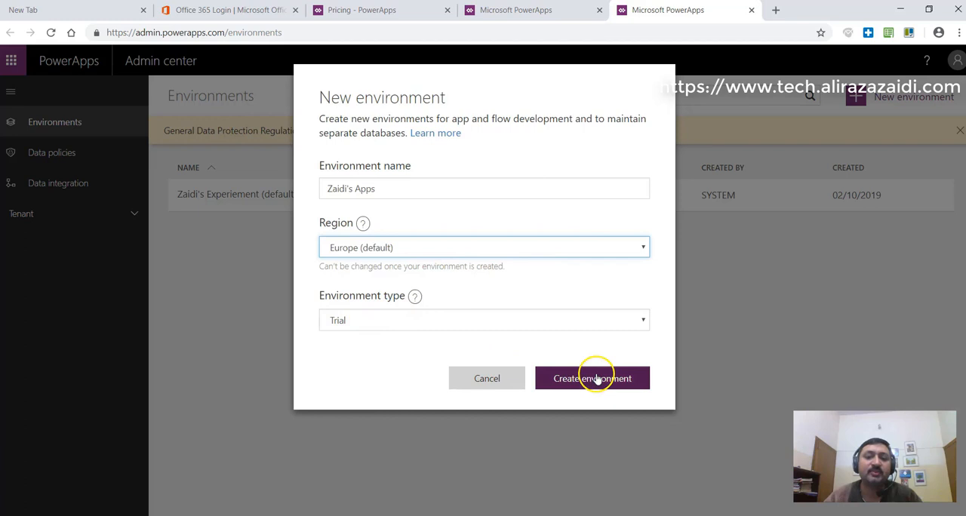
{"action": "left_click", "coordinate": [592, 377]}
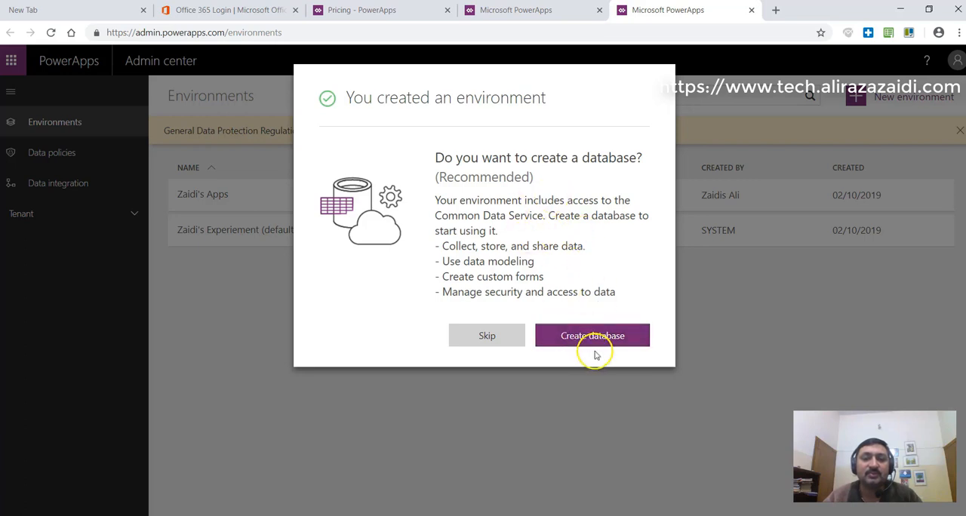
Create the environment's database with English language, USD currency and sample apps included
{"action": "left_click", "coordinate": [591, 335]}
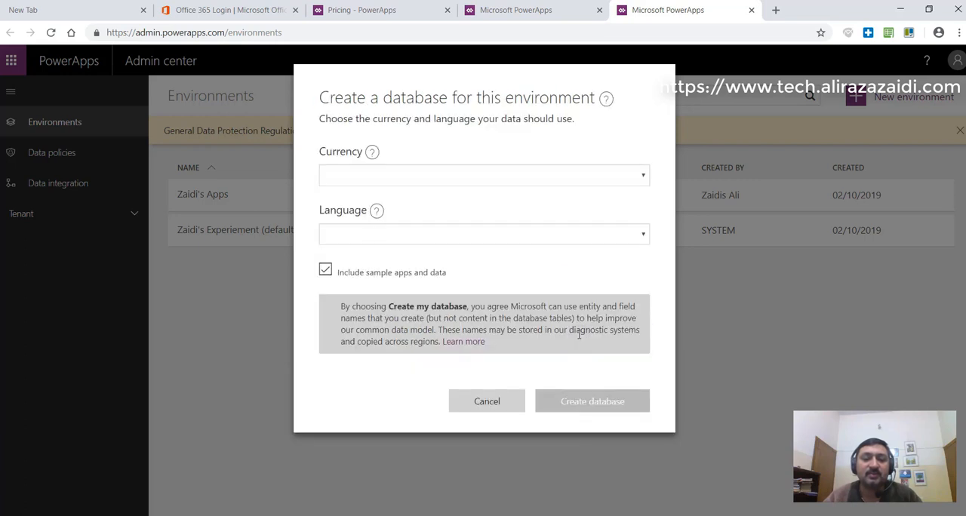
{"action": "left_click", "coordinate": [483, 176]}
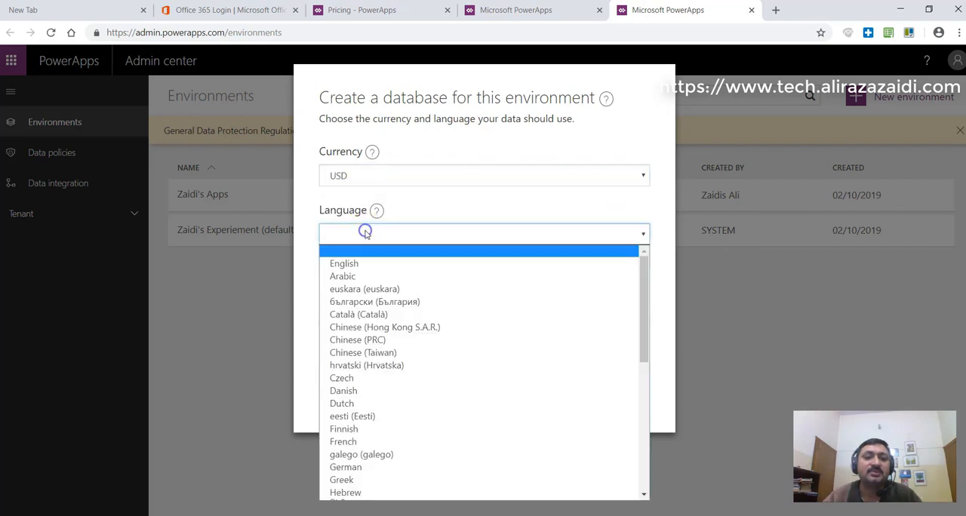
{"action": "left_click", "coordinate": [342, 263]}
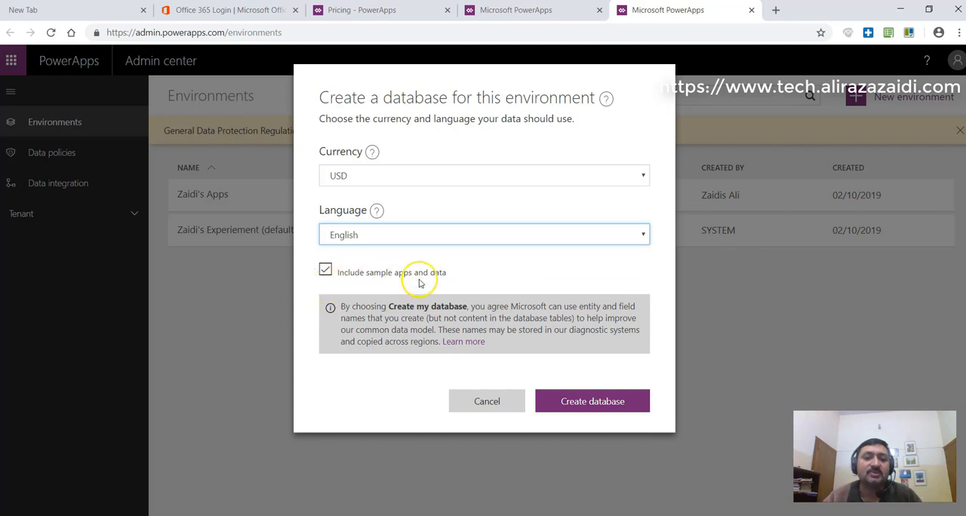
{"action": "left_click", "coordinate": [591, 402]}
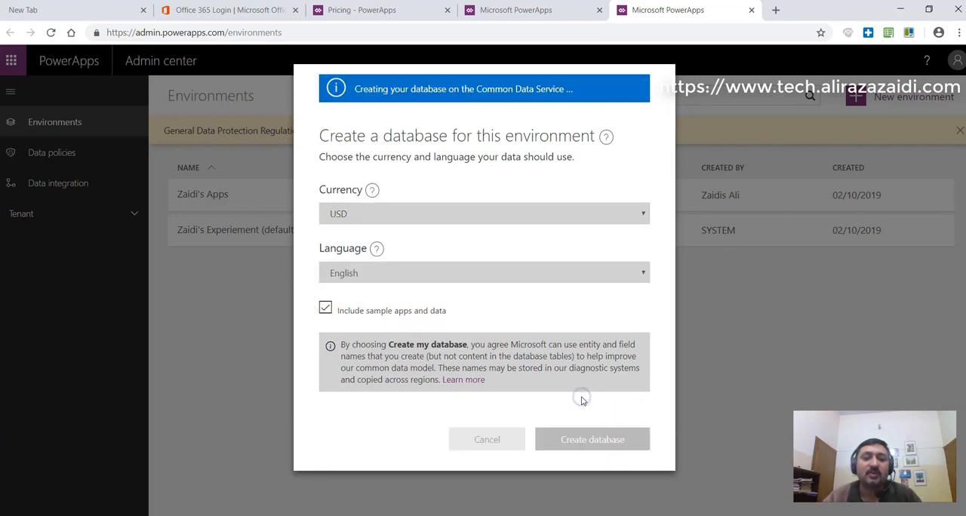
{"action": "mouse_move", "coordinate": [583, 402]}
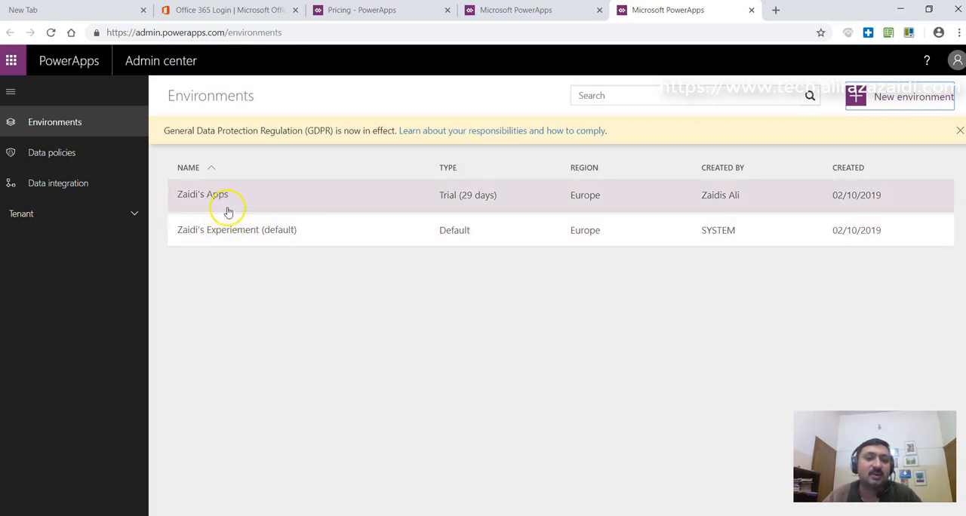
{"action": "mouse_move", "coordinate": [218, 212]}
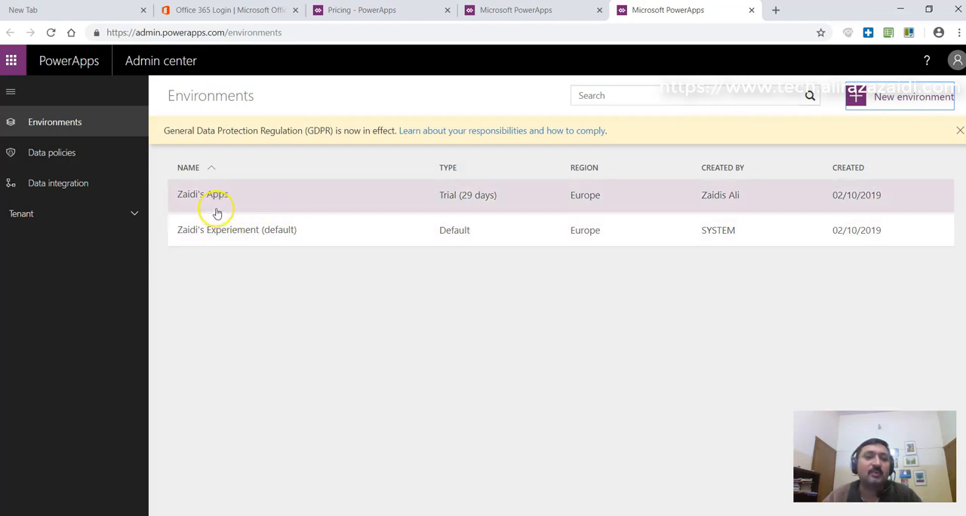